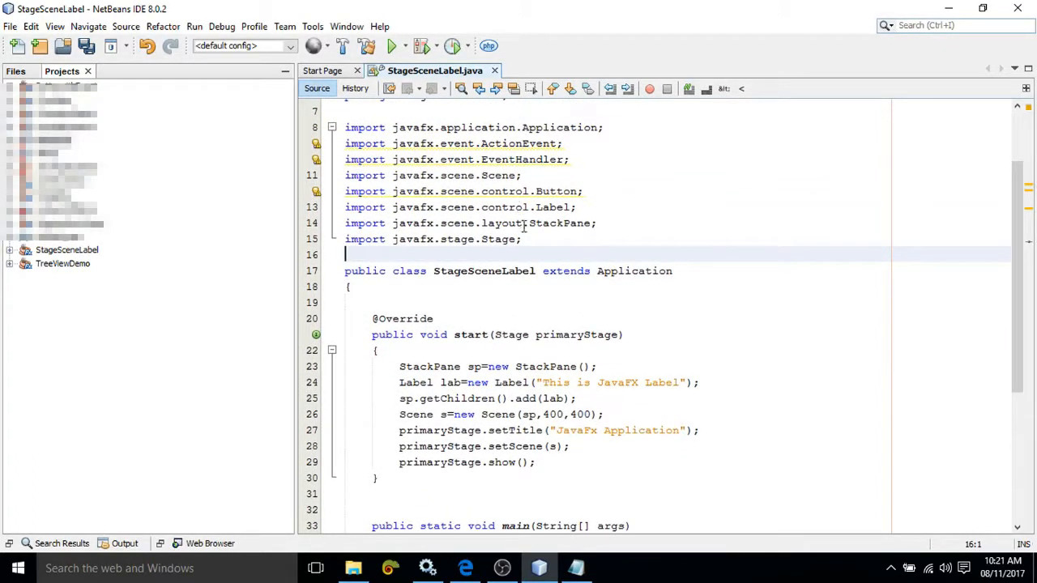
- Scroll down to main and highlight the launch(args) call
drag(393, 159, 524, 239)
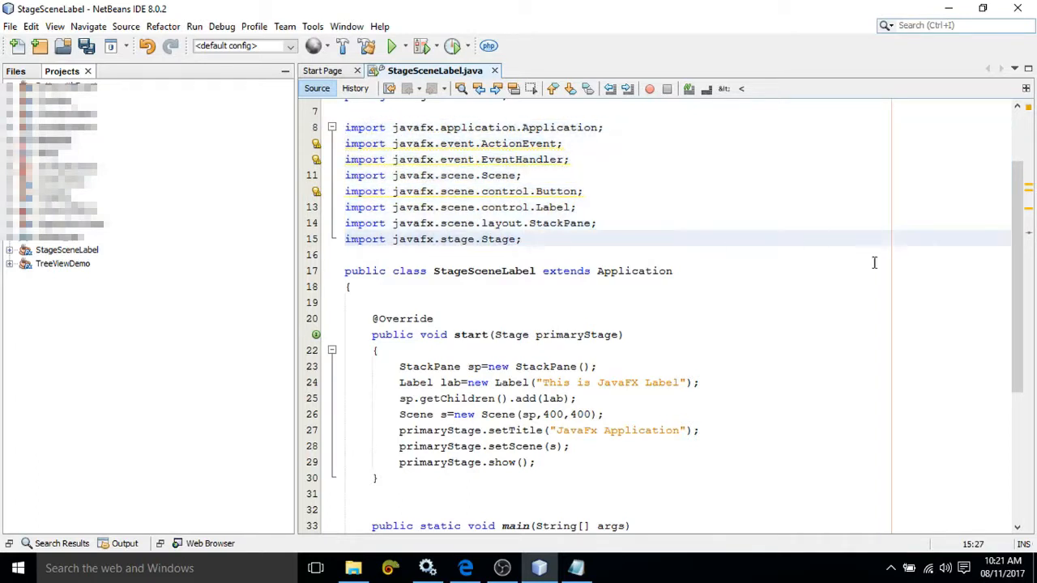
scroll(down, 3)
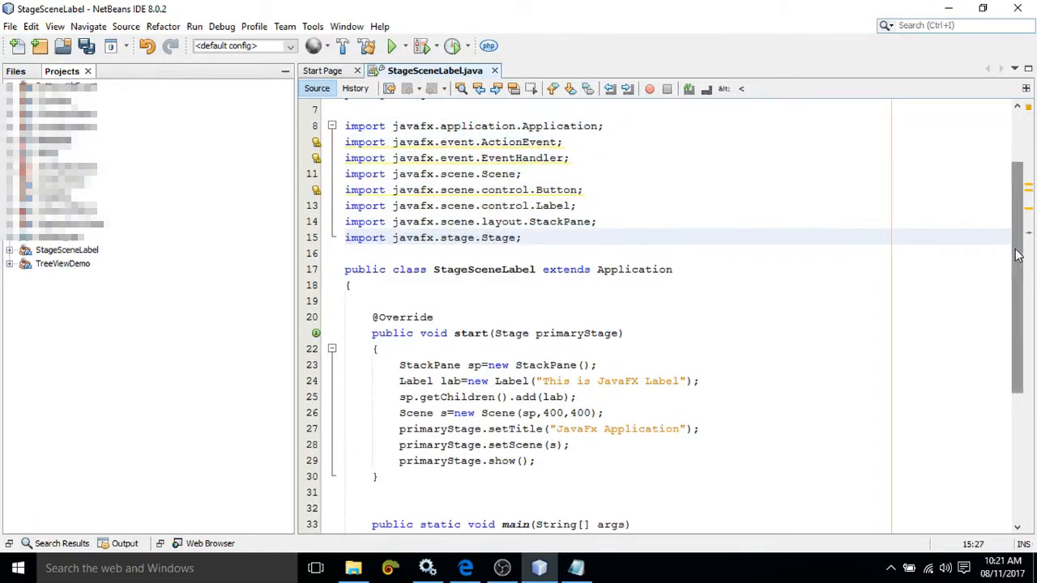
scroll(down, 3)
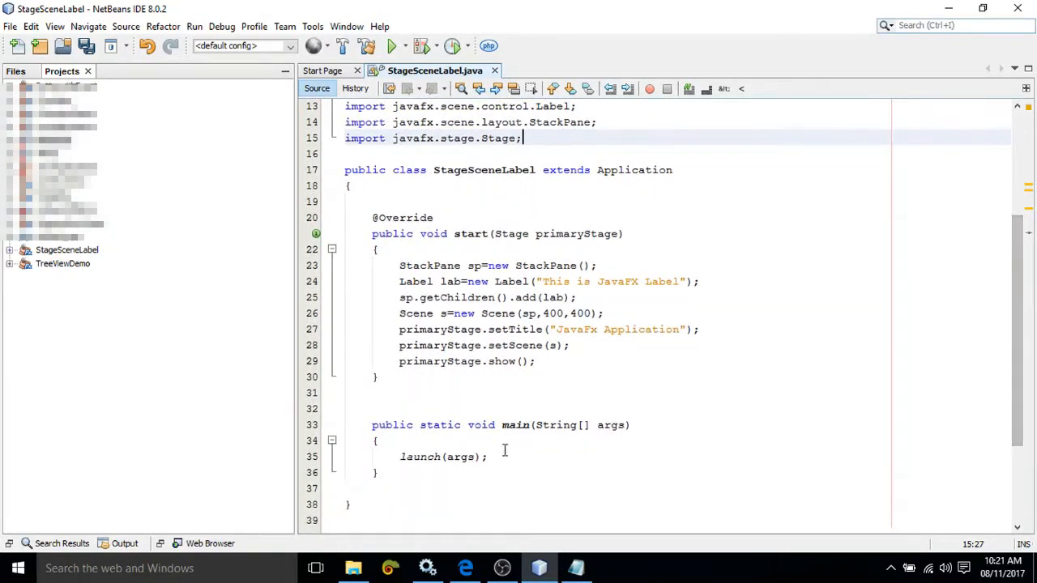
click(400, 456)
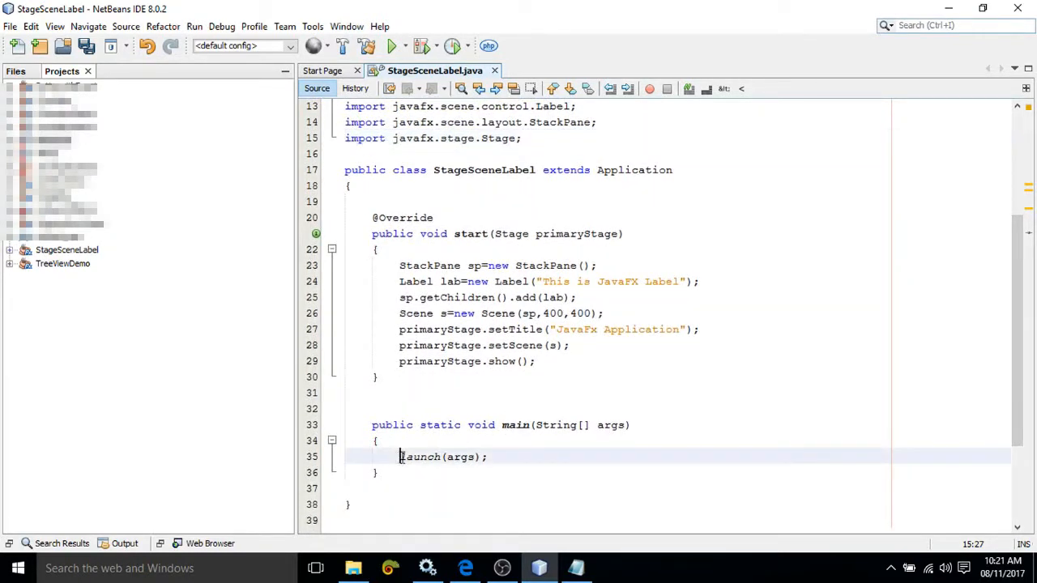
double_click(421, 457)
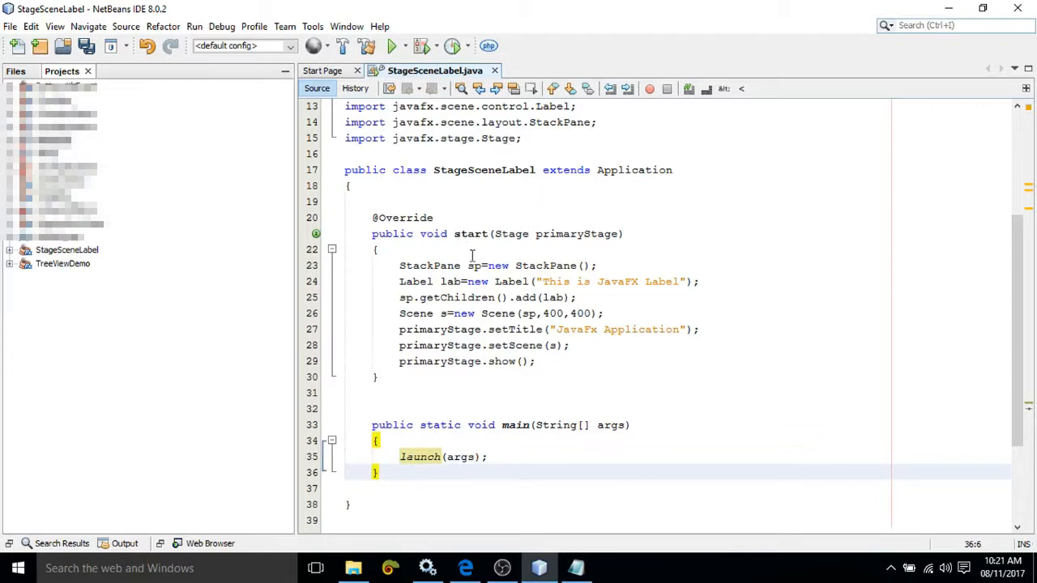
mouse_move(518, 281)
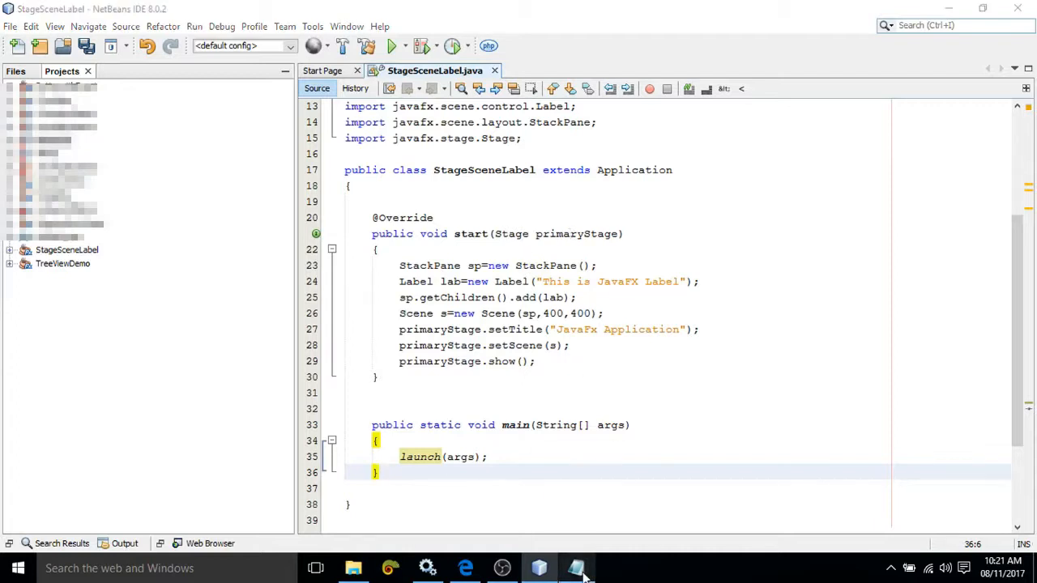
- Open a blank Notepad note, then return to the StackPane line in start()
click(576, 568)
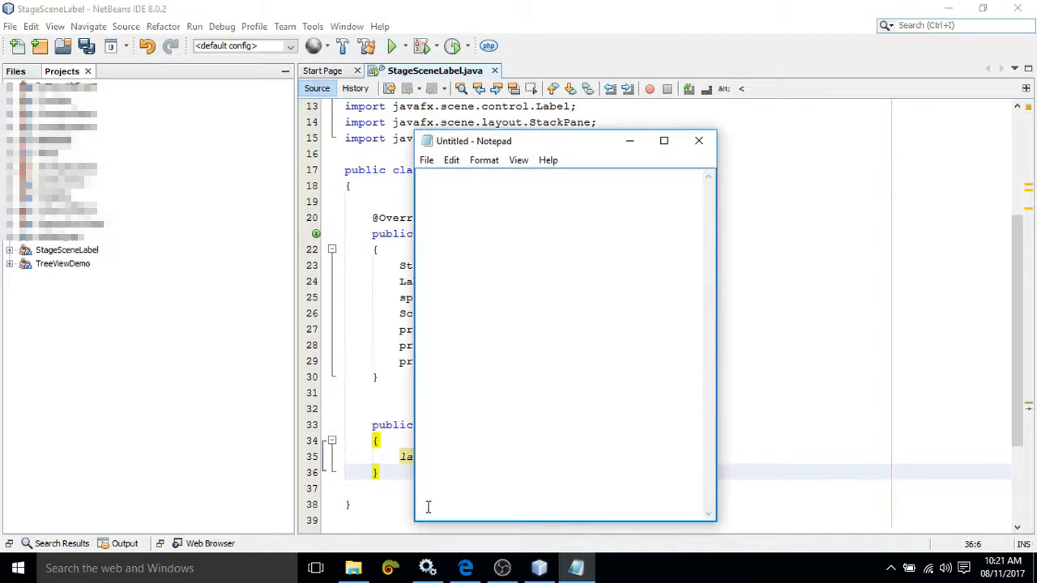
mouse_move(657, 527)
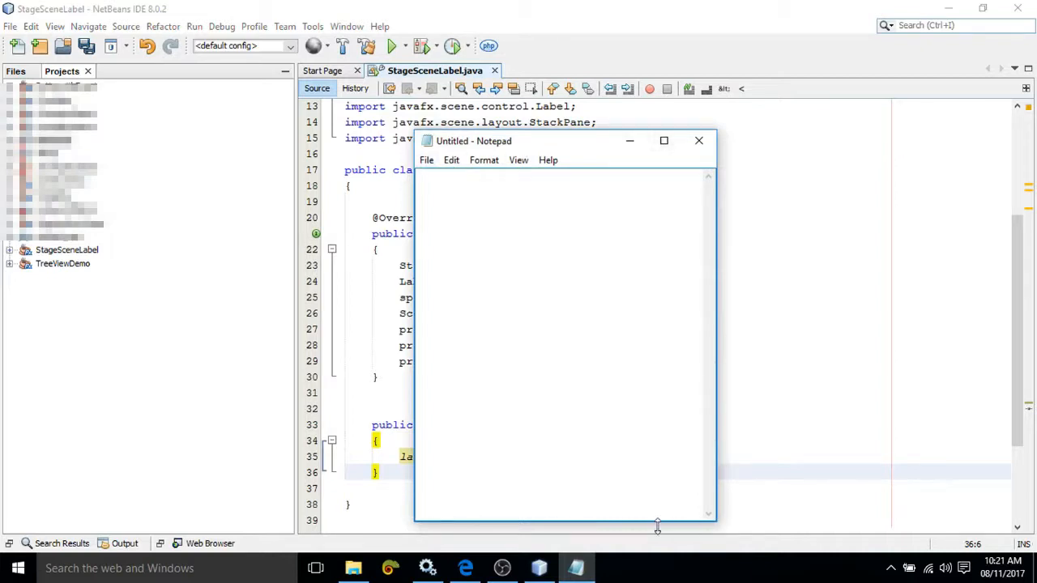
mouse_move(533, 269)
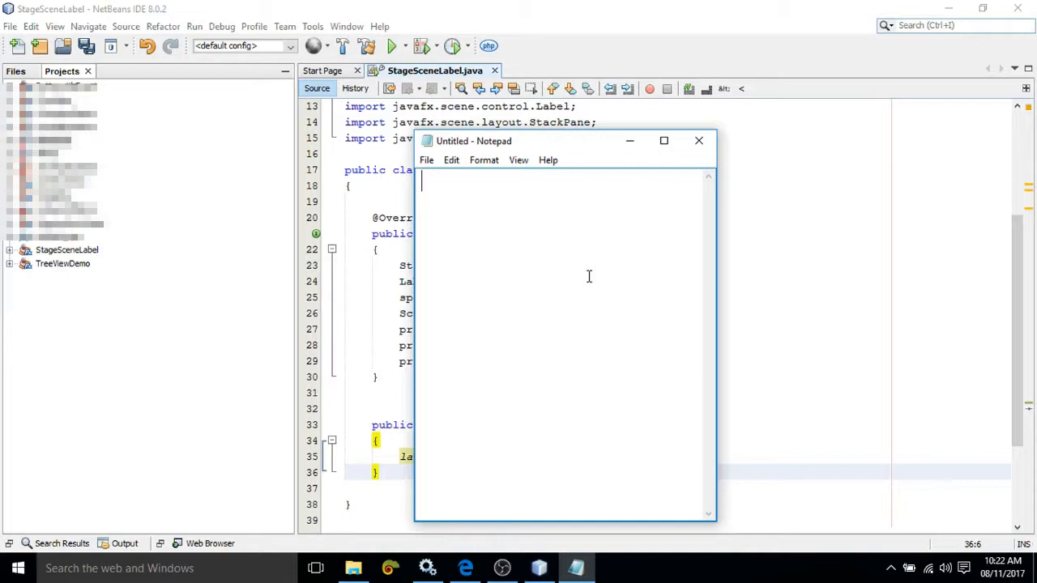
mouse_move(595, 244)
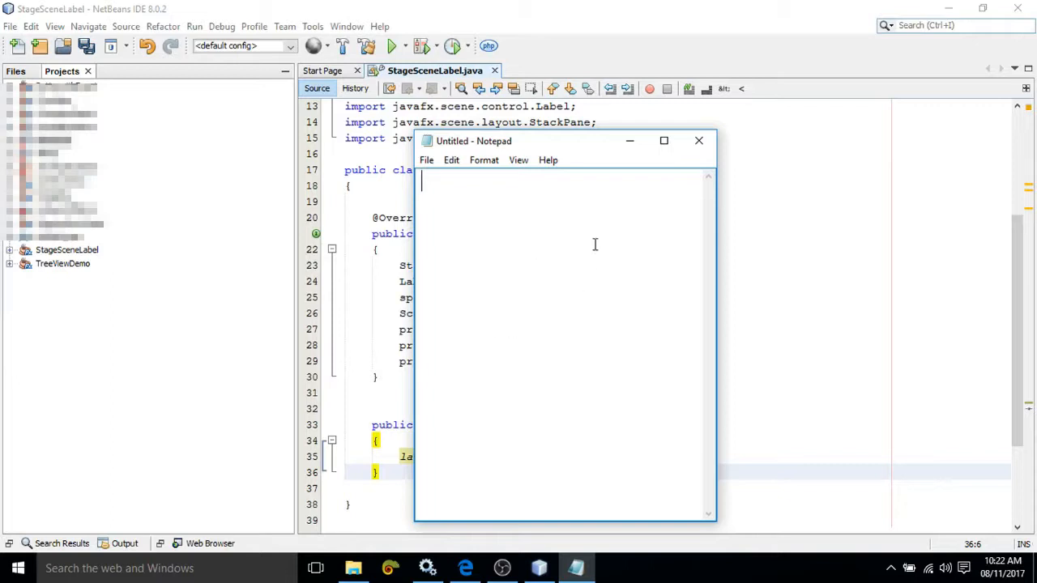
click(699, 140)
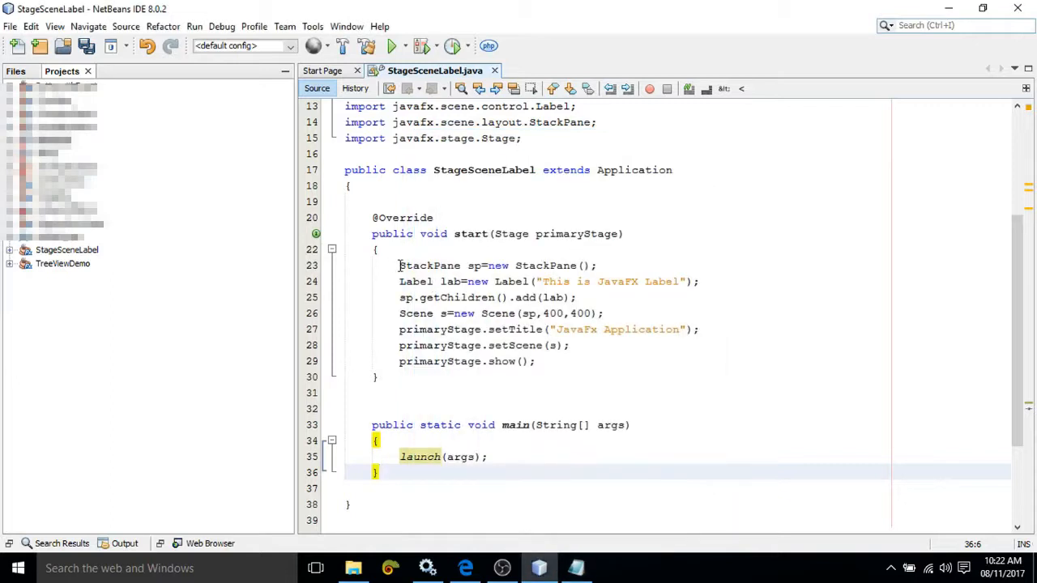
click(551, 266)
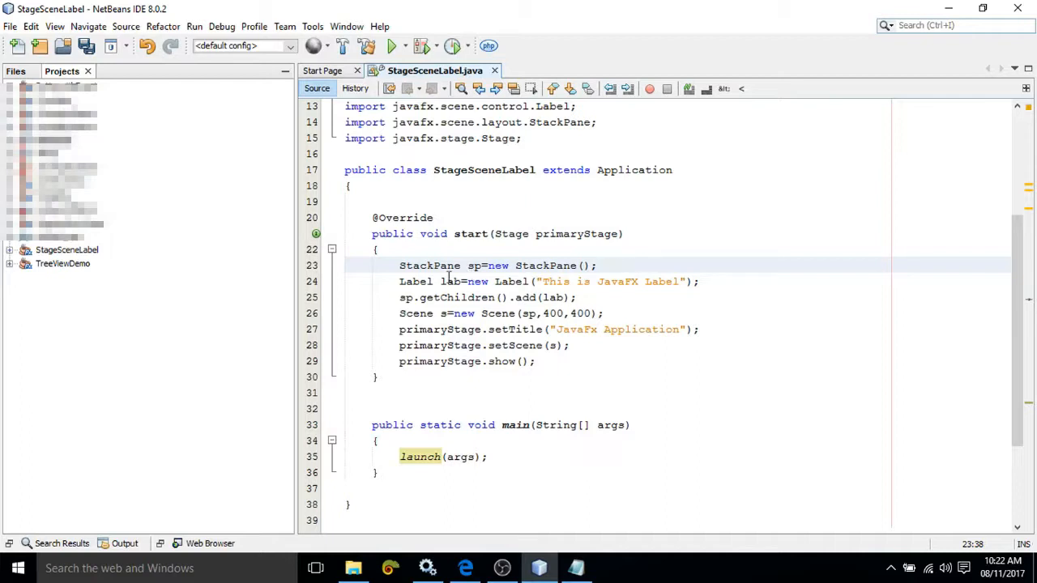
mouse_move(423, 284)
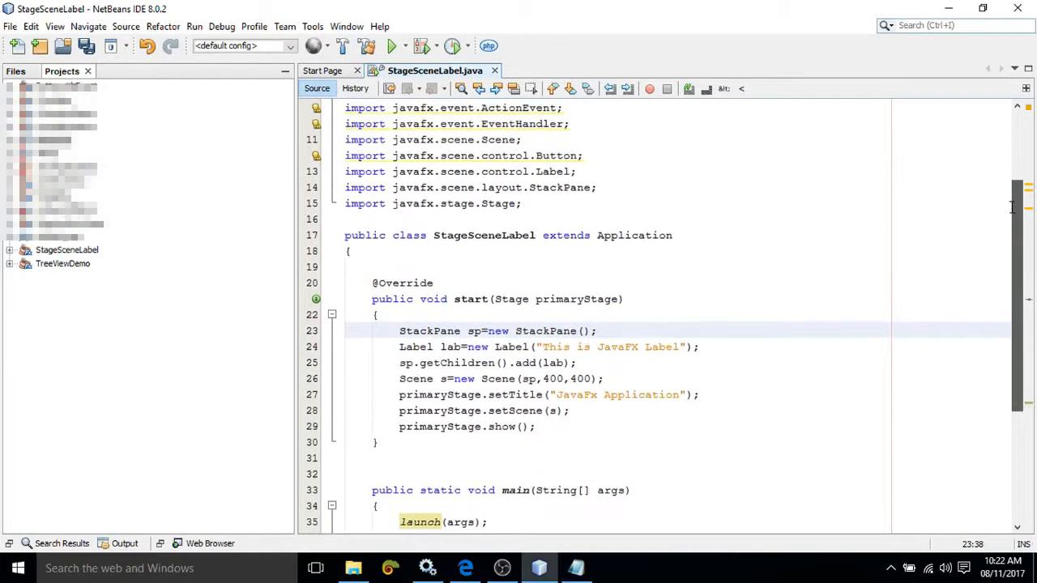
scroll(down, 3)
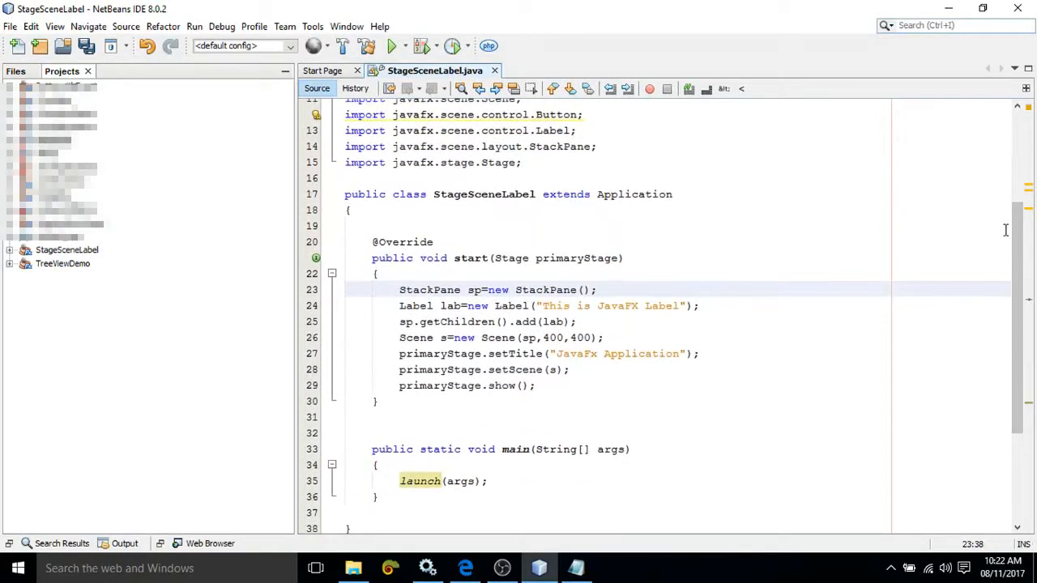
click(598, 289)
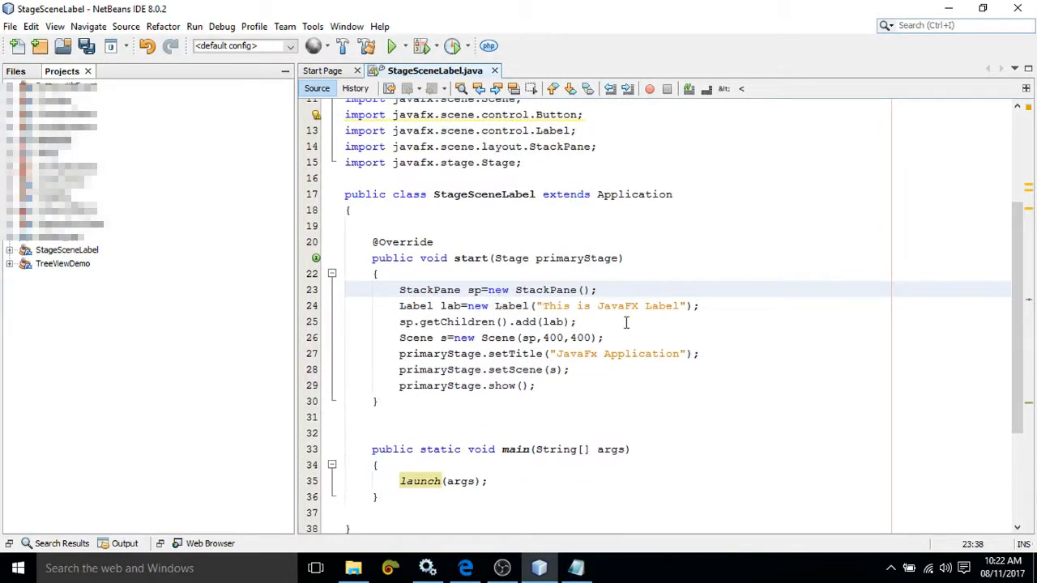
mouse_move(554, 306)
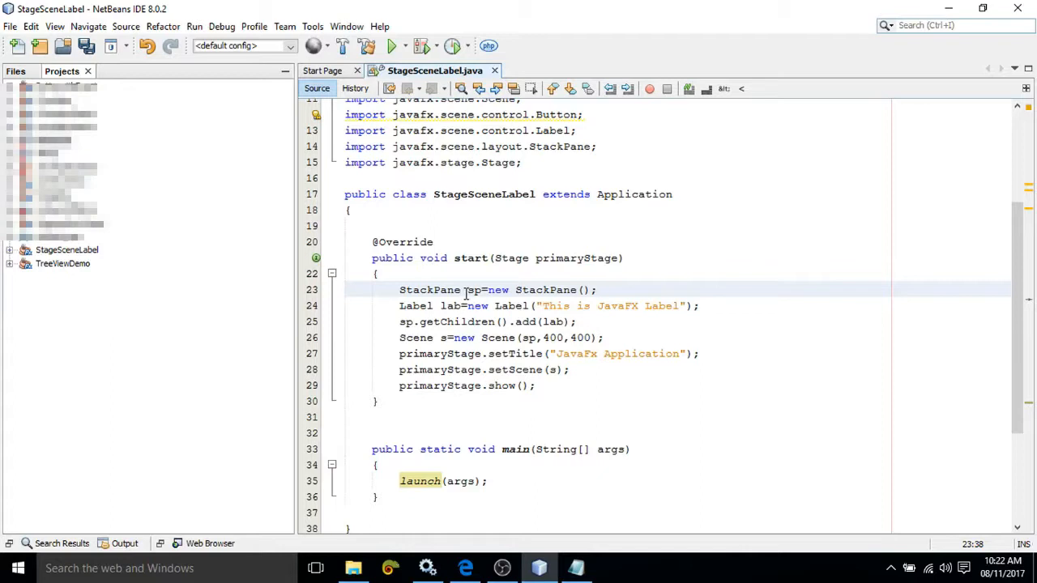
- Highlight the lab variable and its uses and the Scene type on line 26
double_click(429, 290)
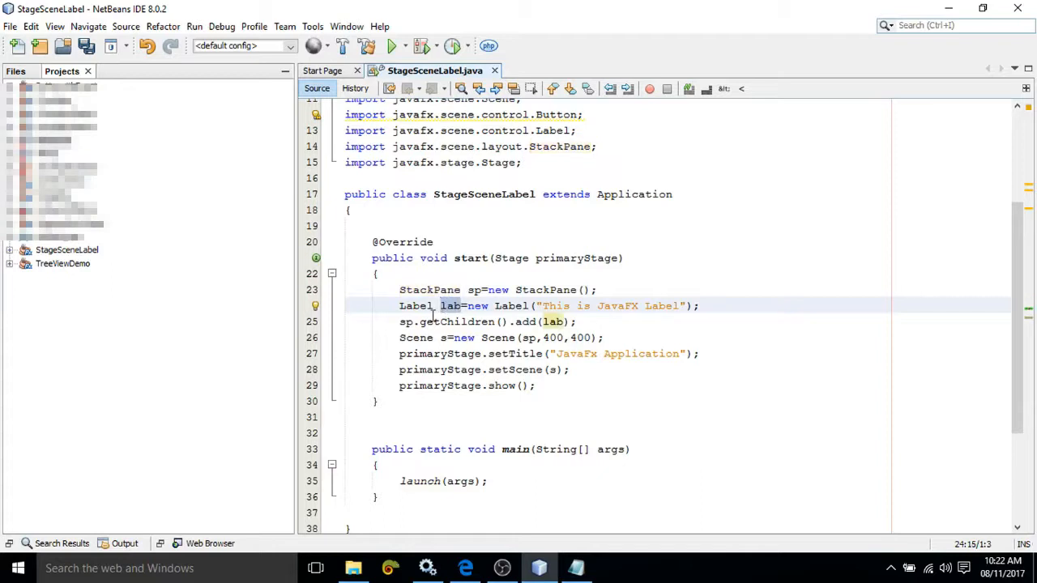
click(400, 322)
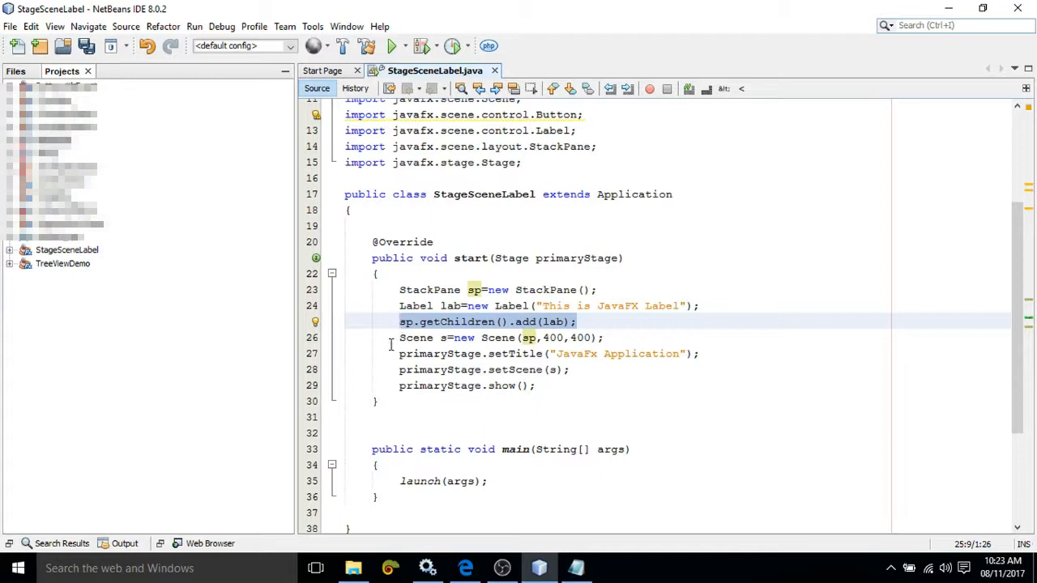
click(401, 337)
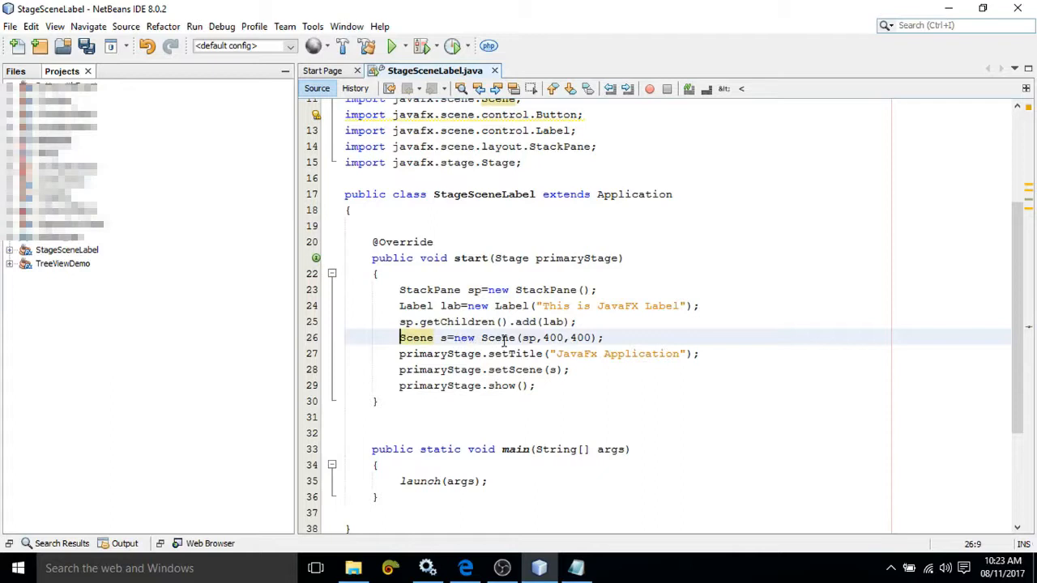
mouse_move(531, 338)
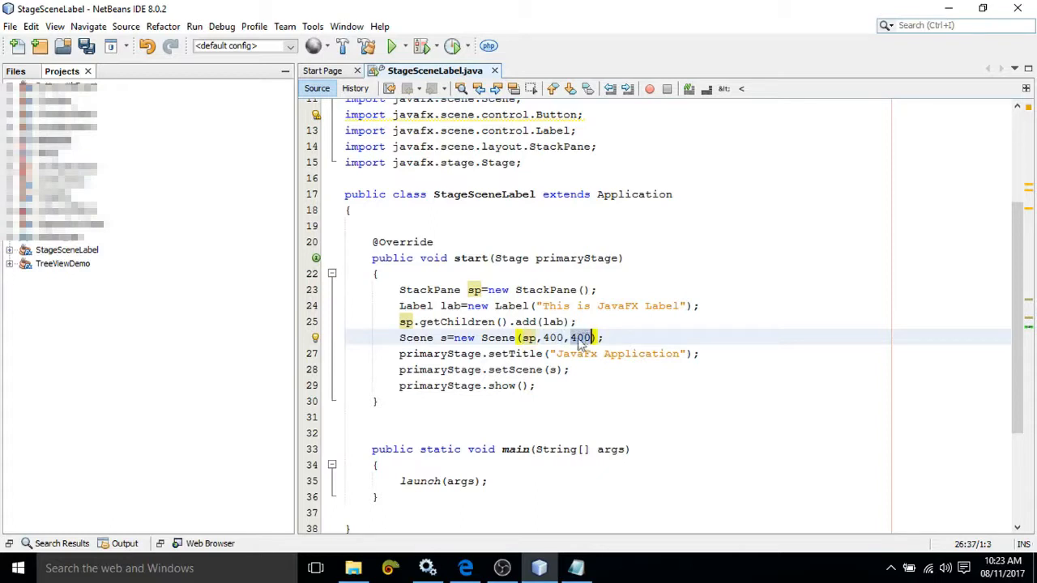
click(474, 354)
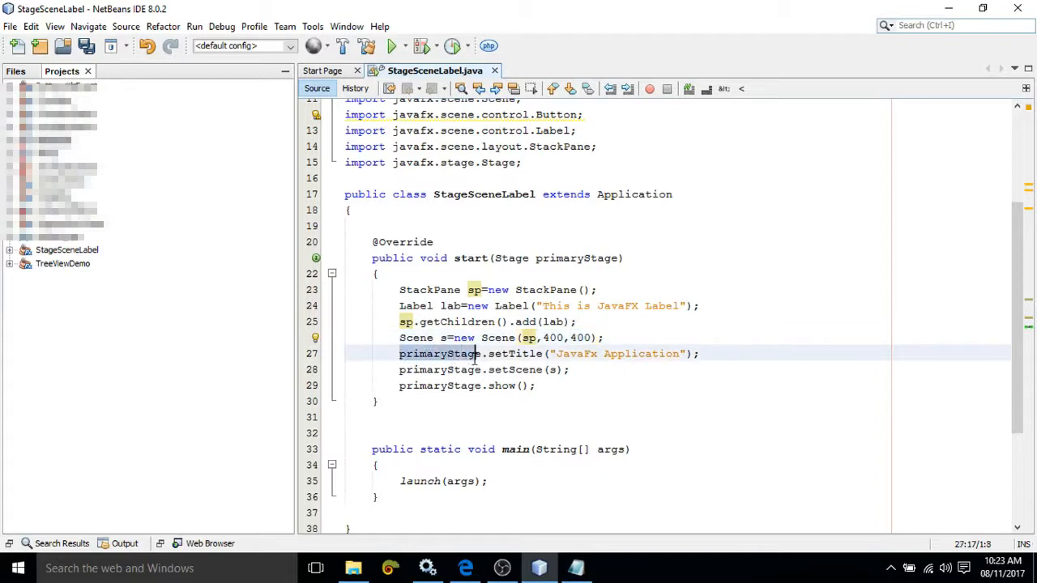
double_click(575, 258)
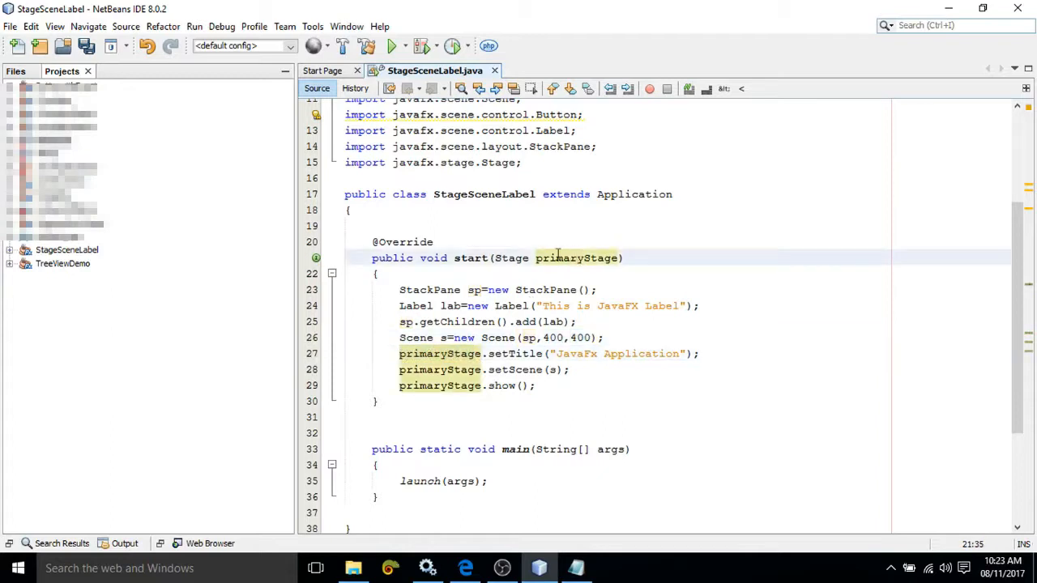
double_click(511, 257)
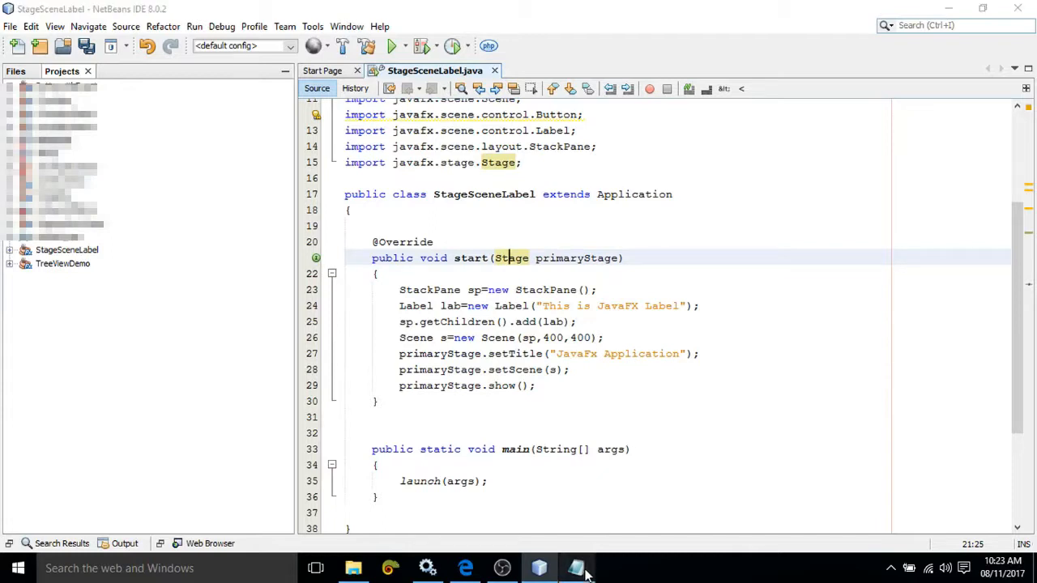
- Bring up a Notepad note, highlight another code line, then run StageSceneLabel
click(577, 567)
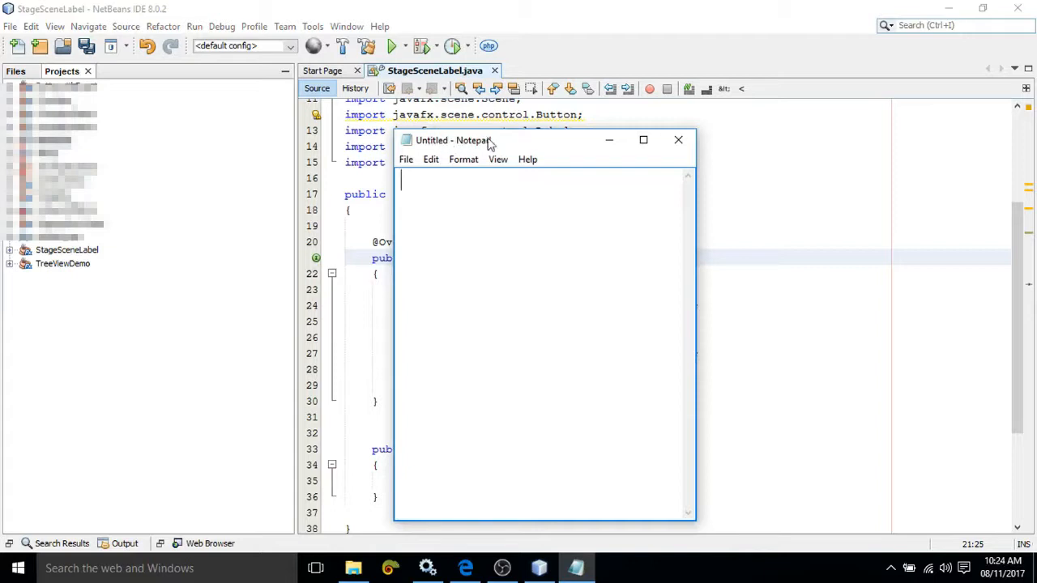
mouse_move(609, 140)
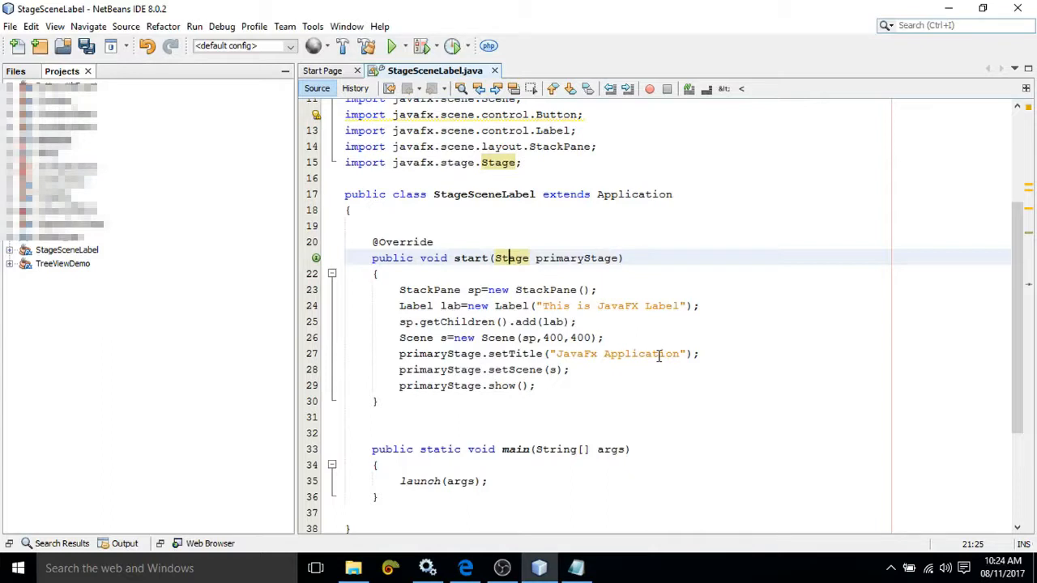
mouse_move(504, 370)
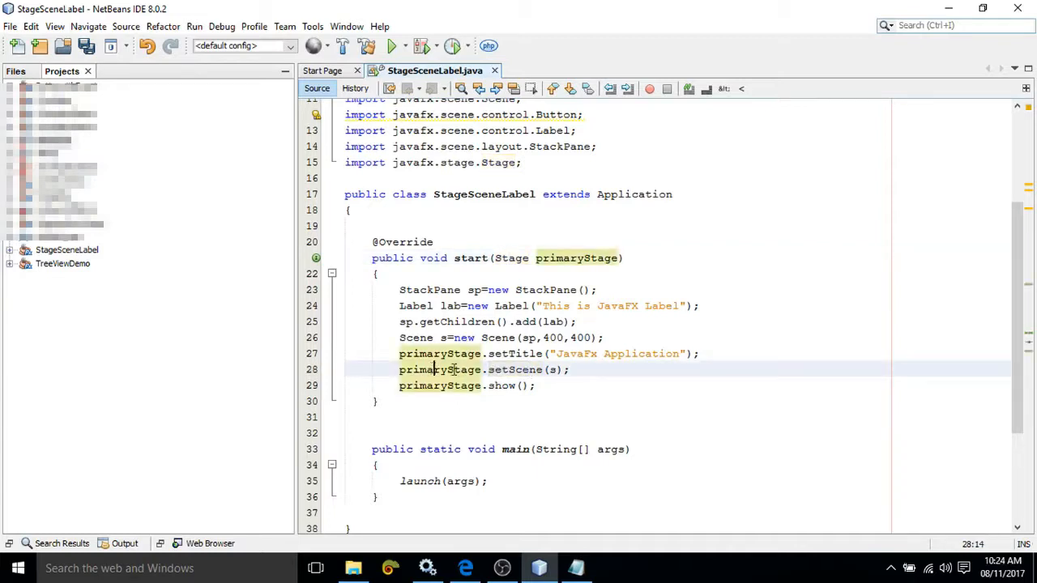
mouse_move(559, 384)
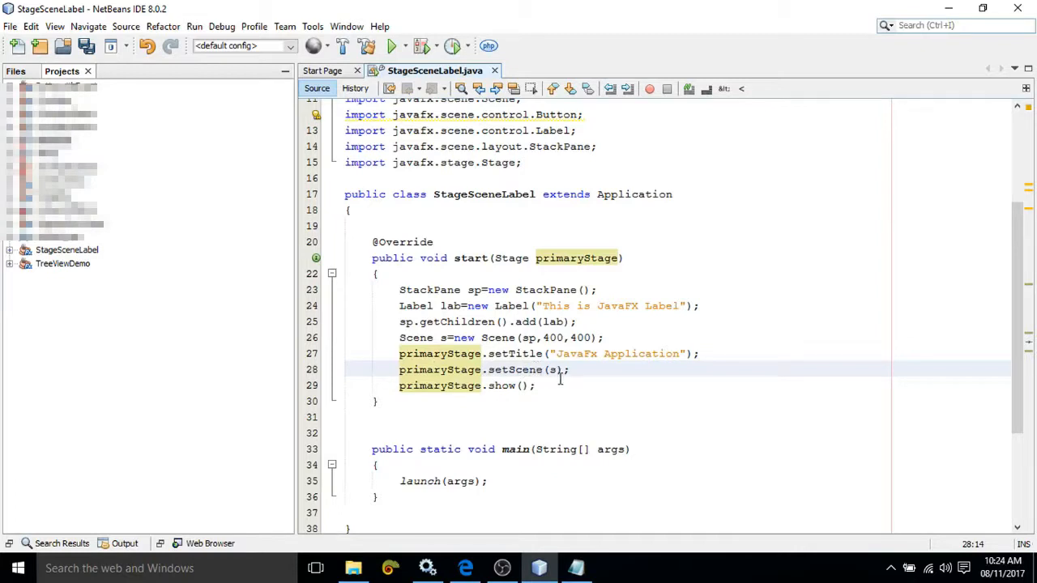
click(445, 370)
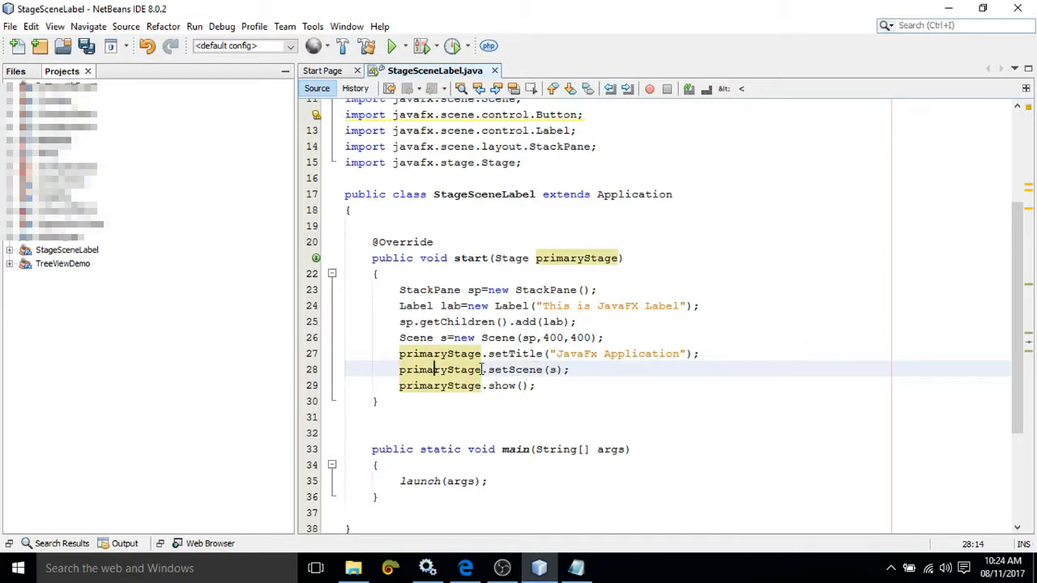
double_click(554, 370)
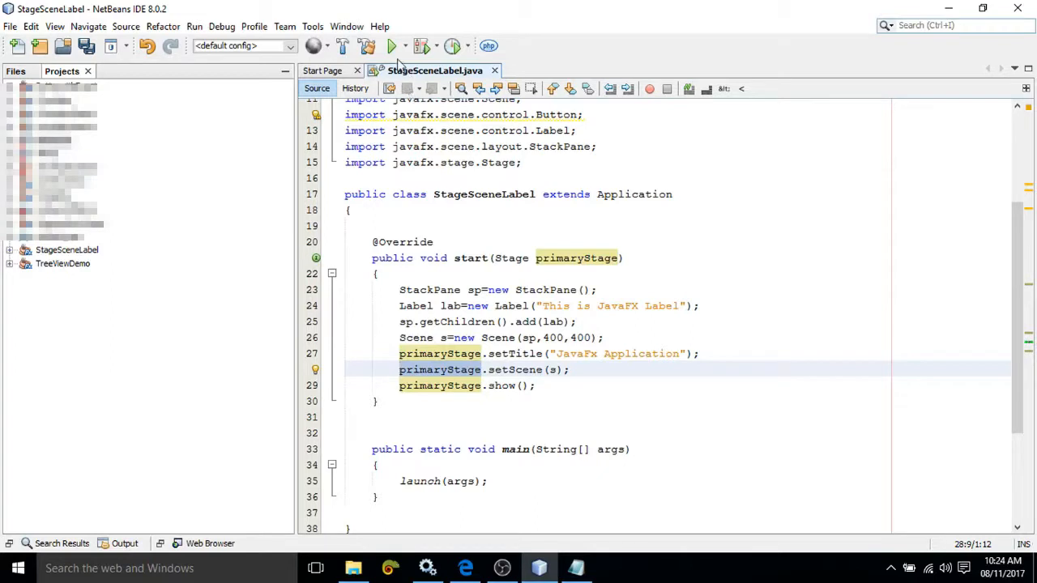
click(391, 45)
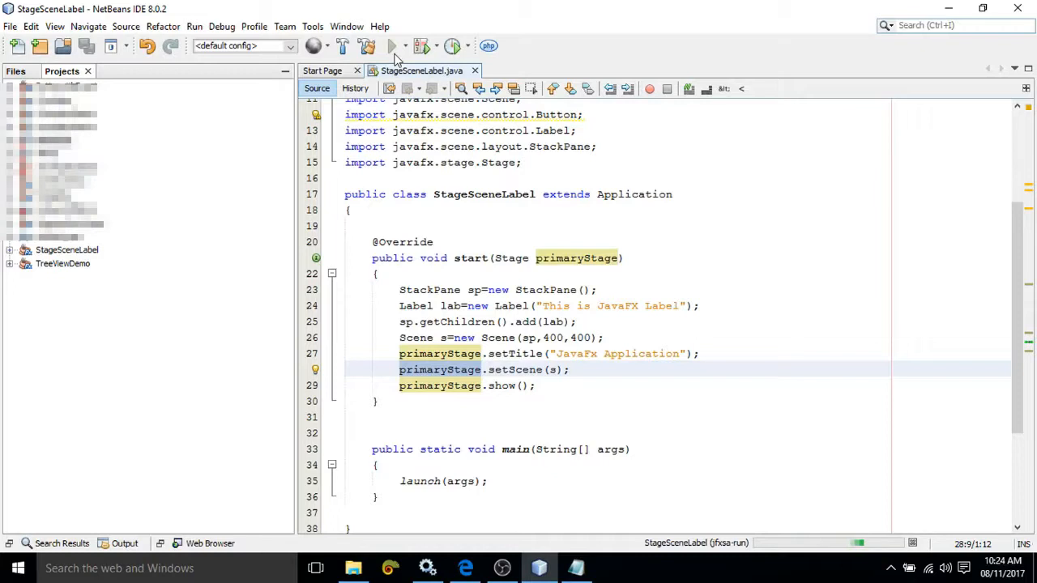
click(389, 45)
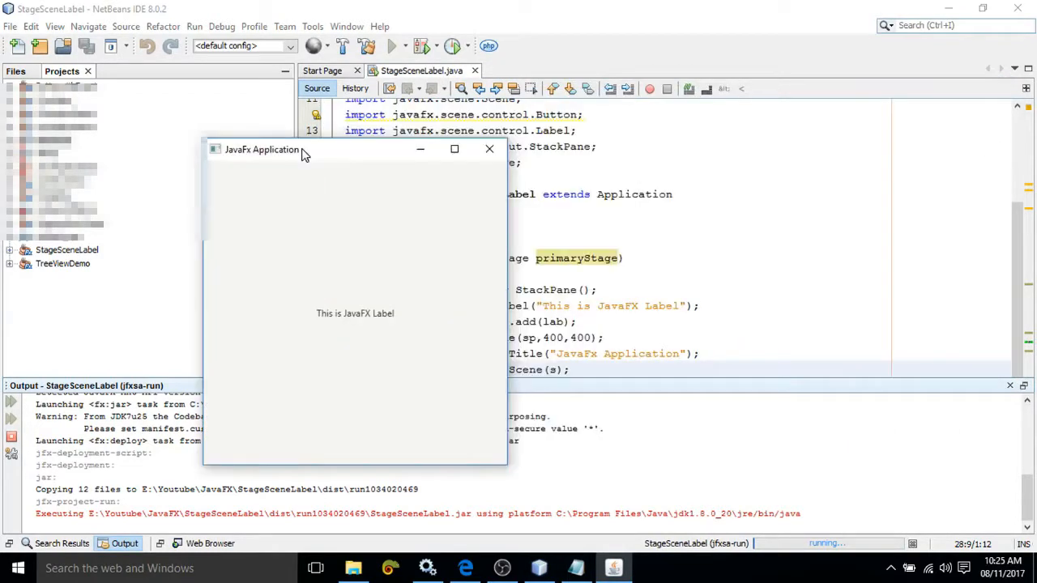
click(490, 149)
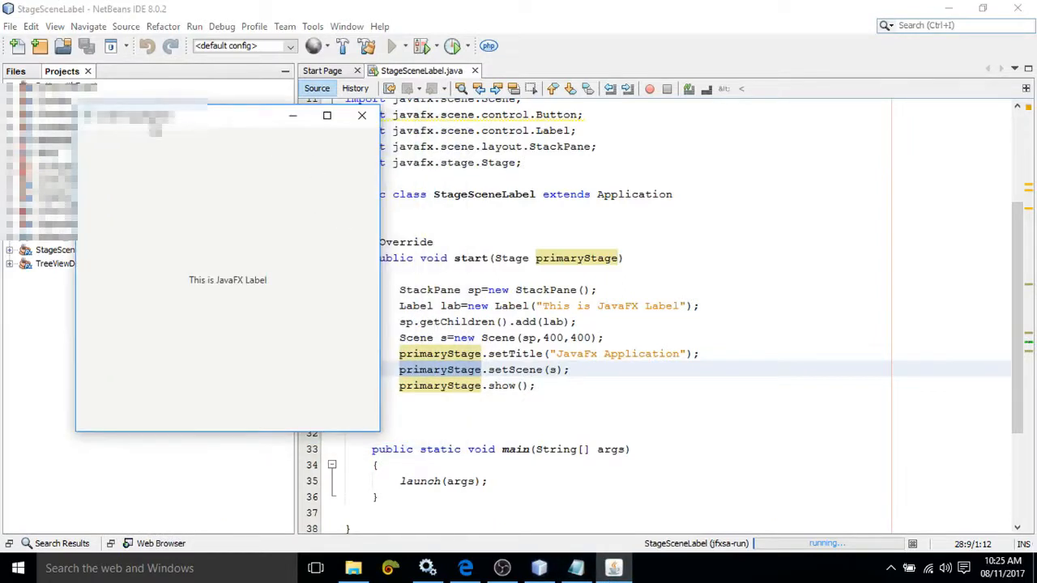
mouse_move(604, 363)
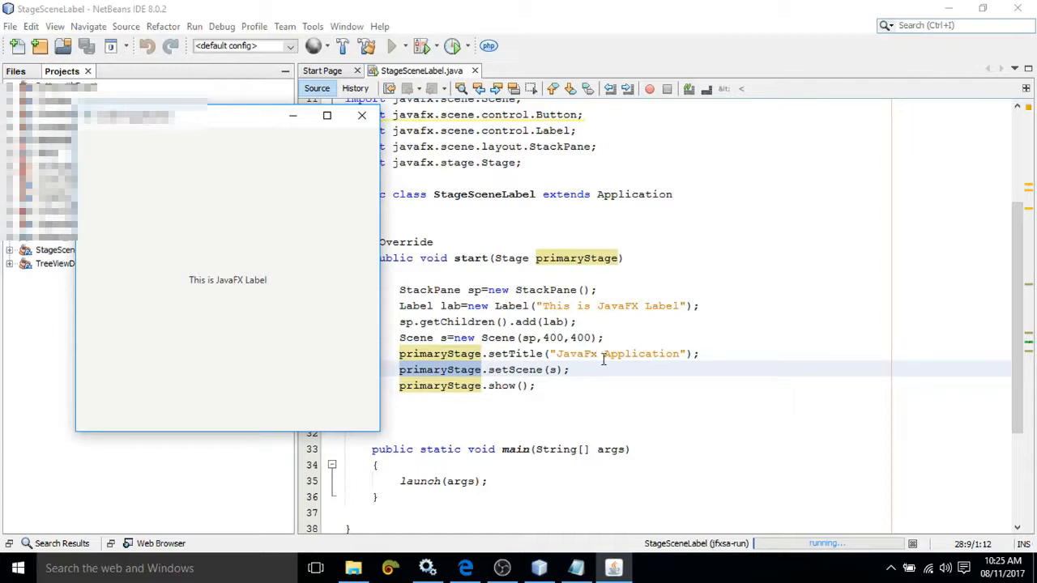
mouse_move(534, 306)
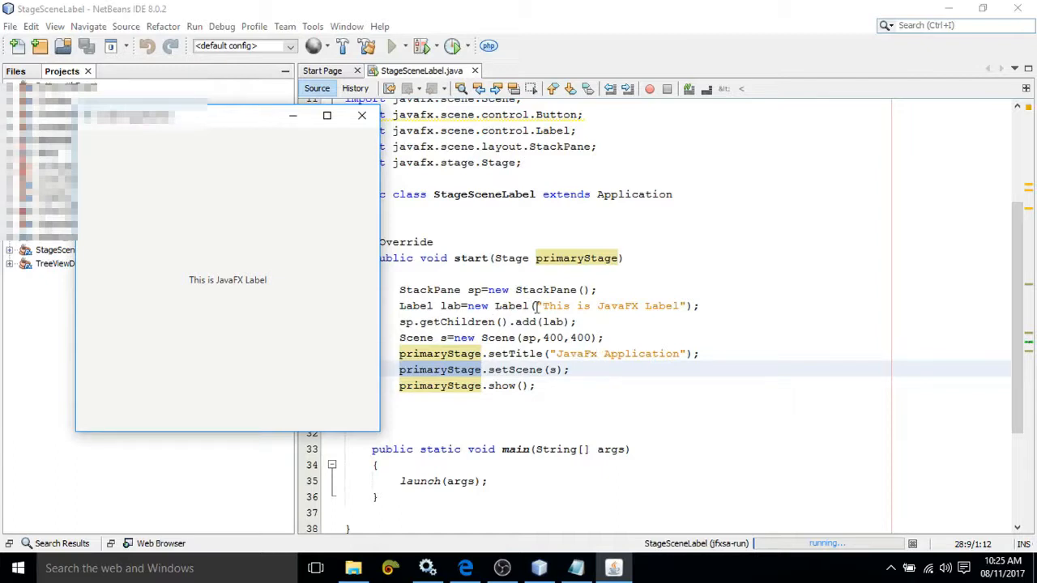
mouse_move(261, 288)
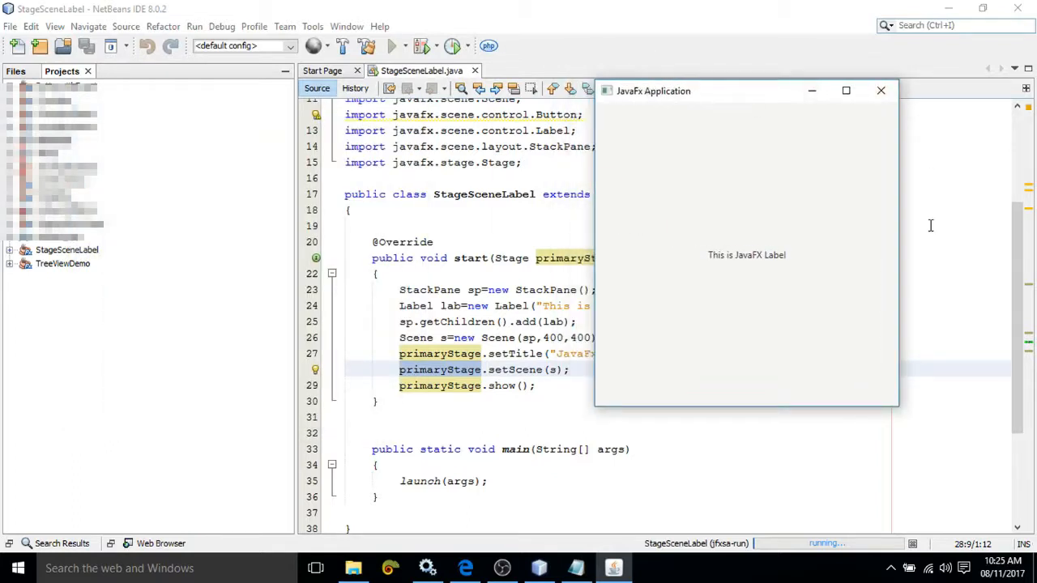
mouse_move(788, 189)
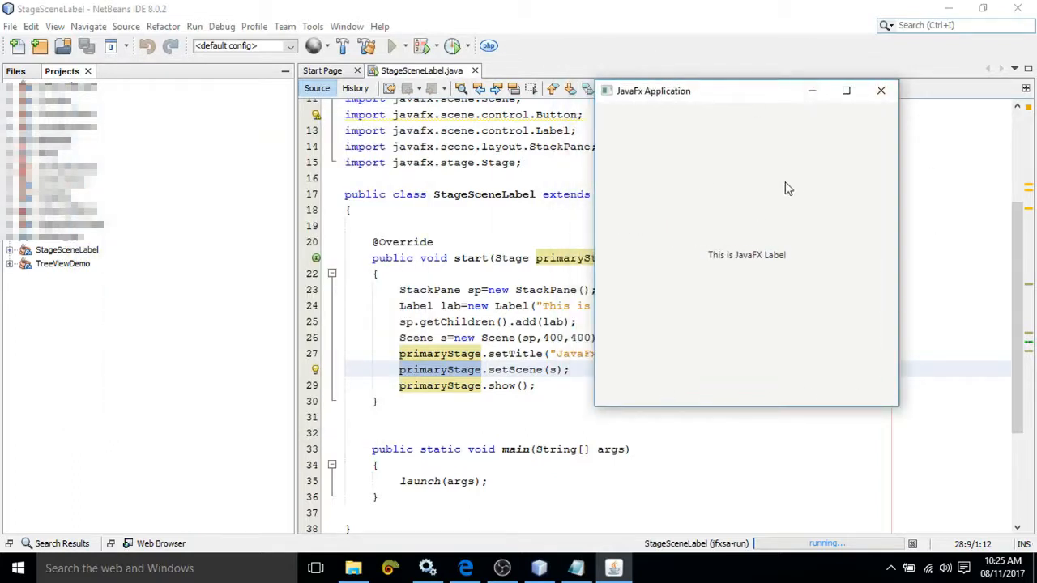
mouse_move(739, 189)
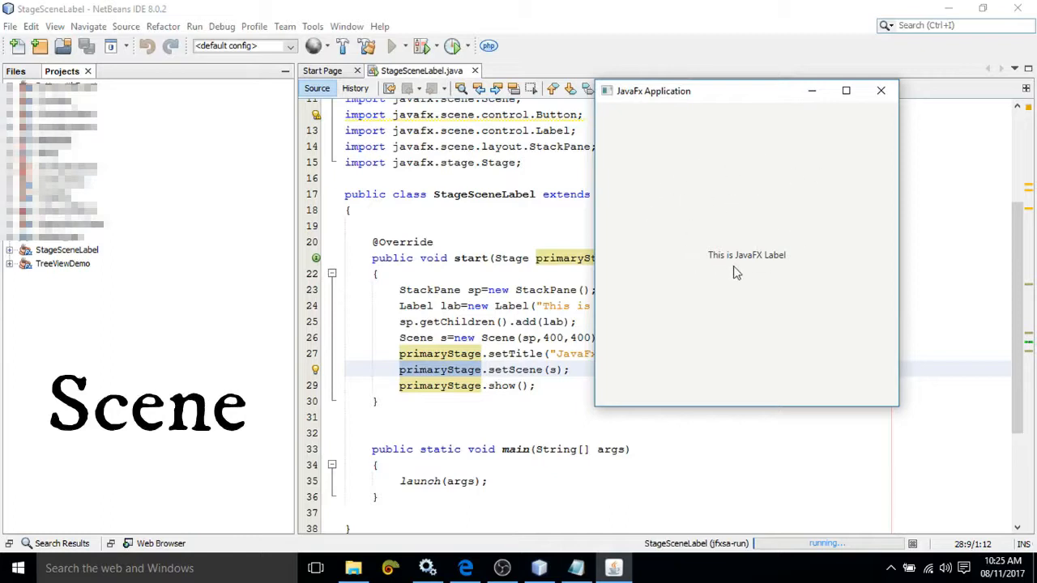
mouse_move(721, 230)
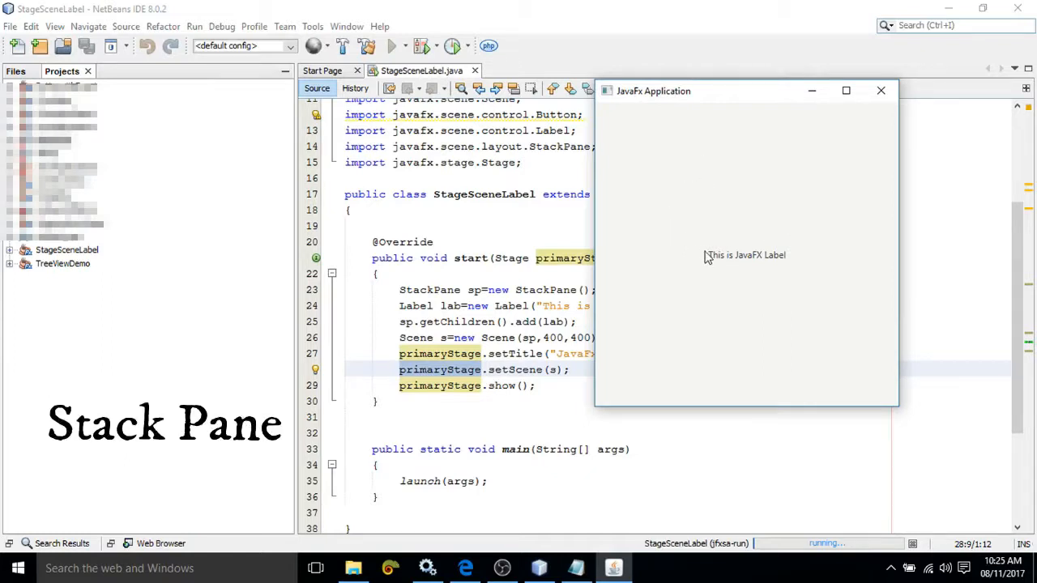
mouse_move(806, 260)
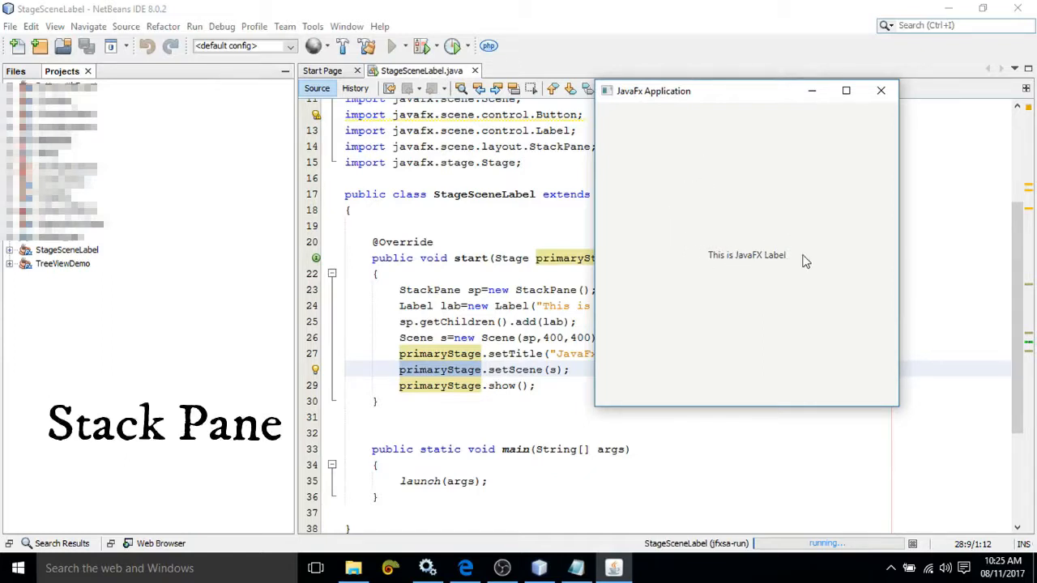